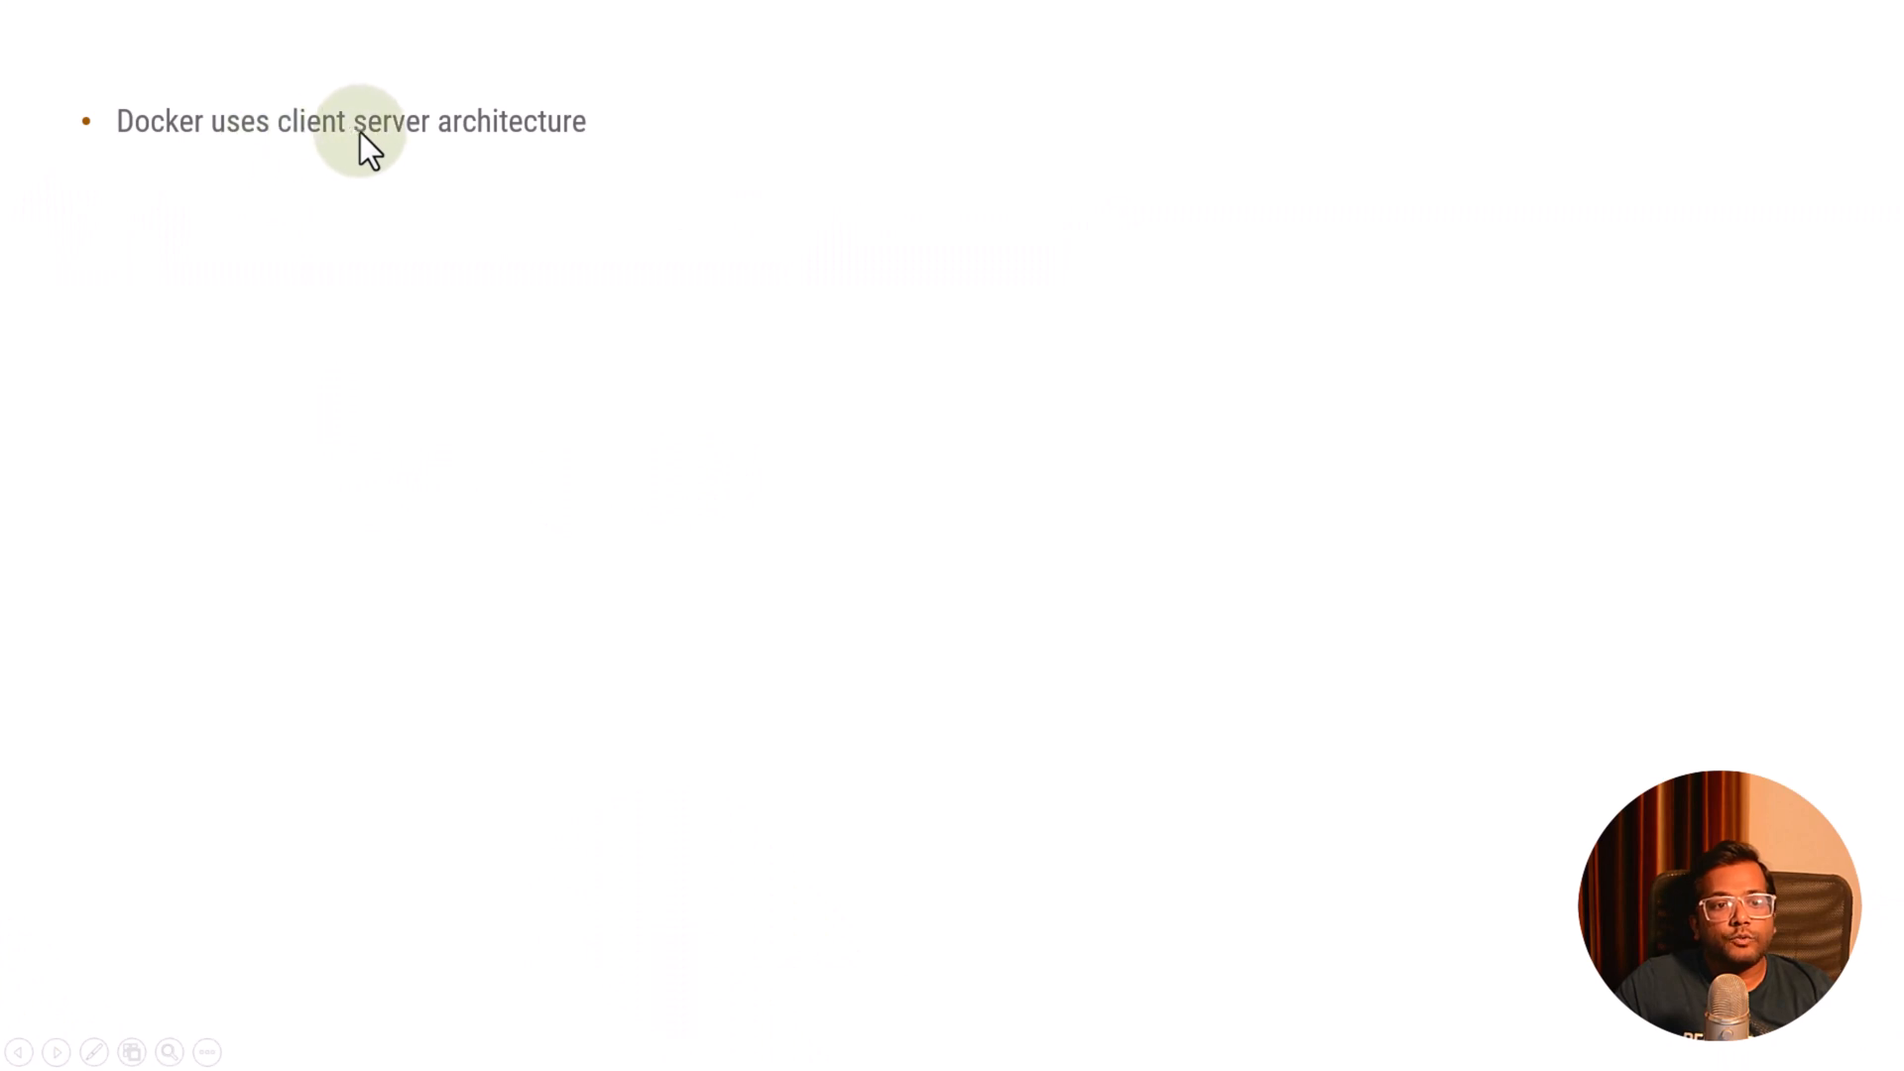
mouse_move(581, 136)
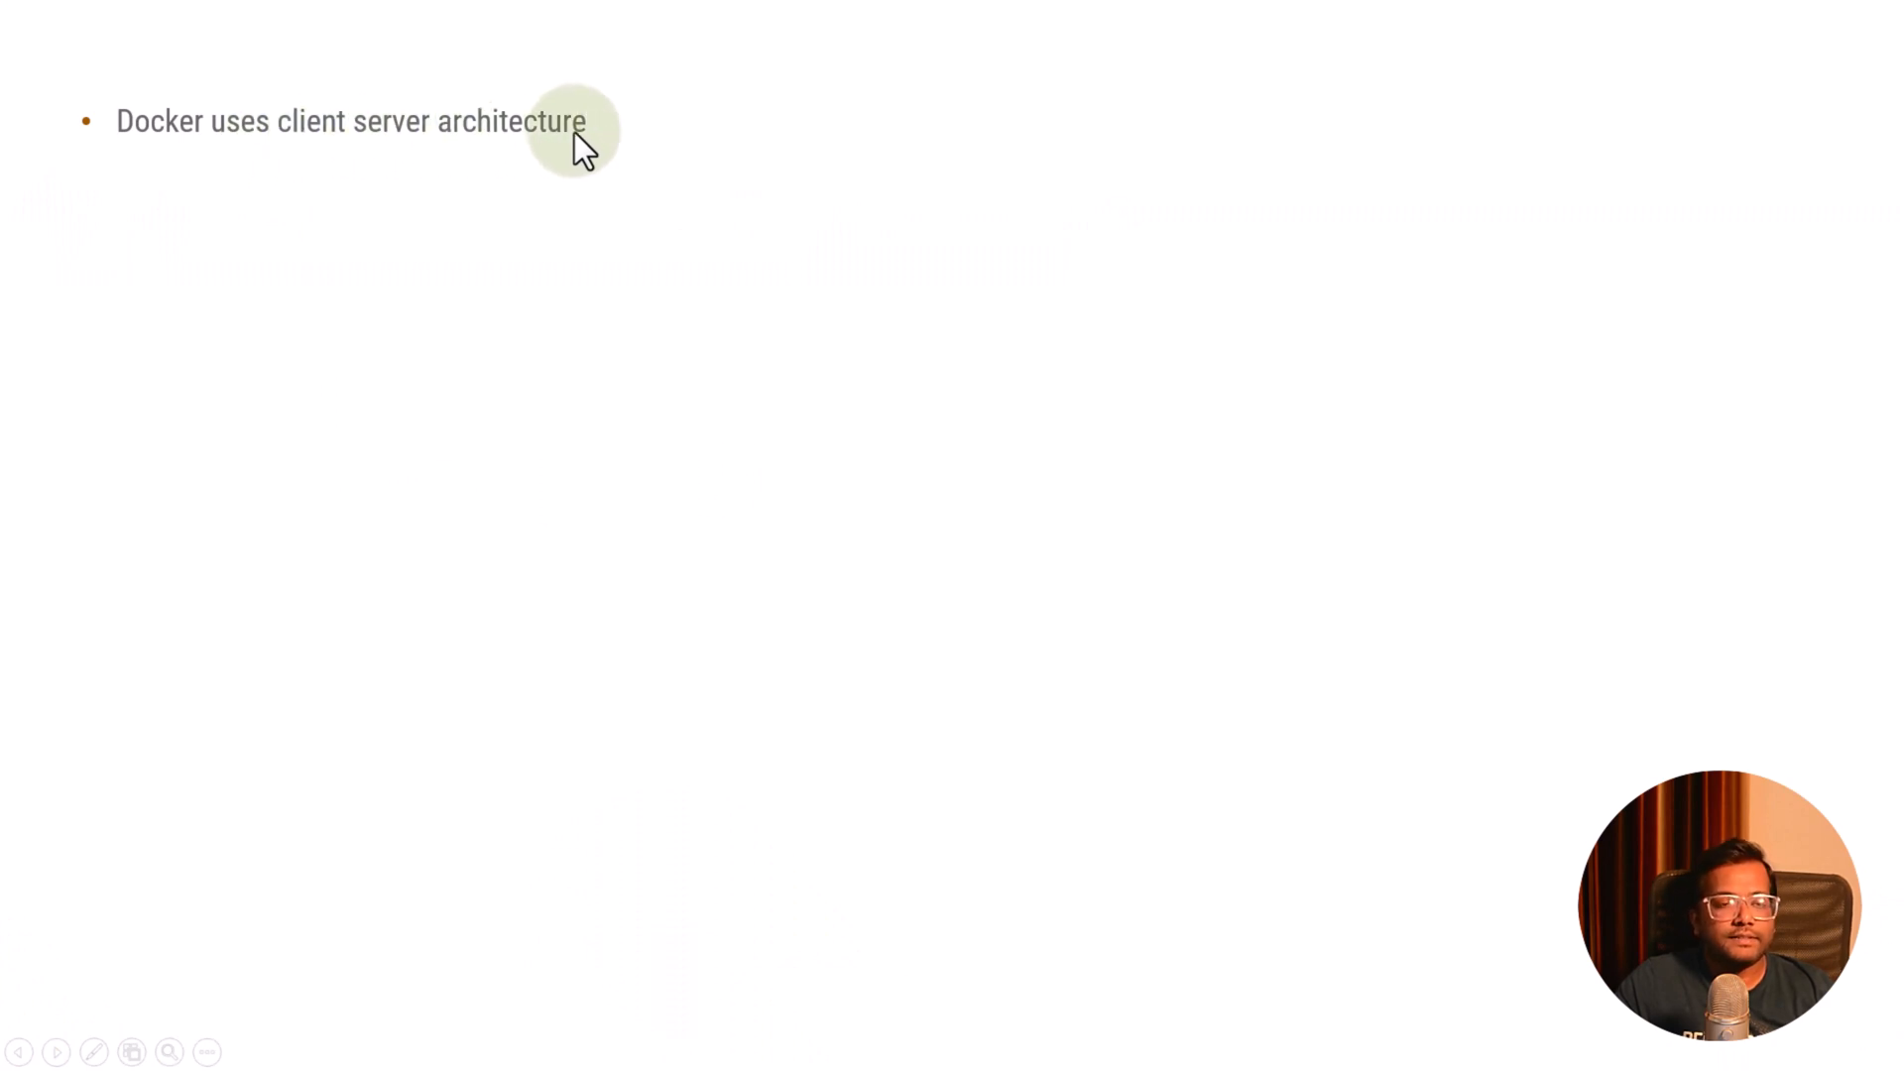
mouse_move(618, 410)
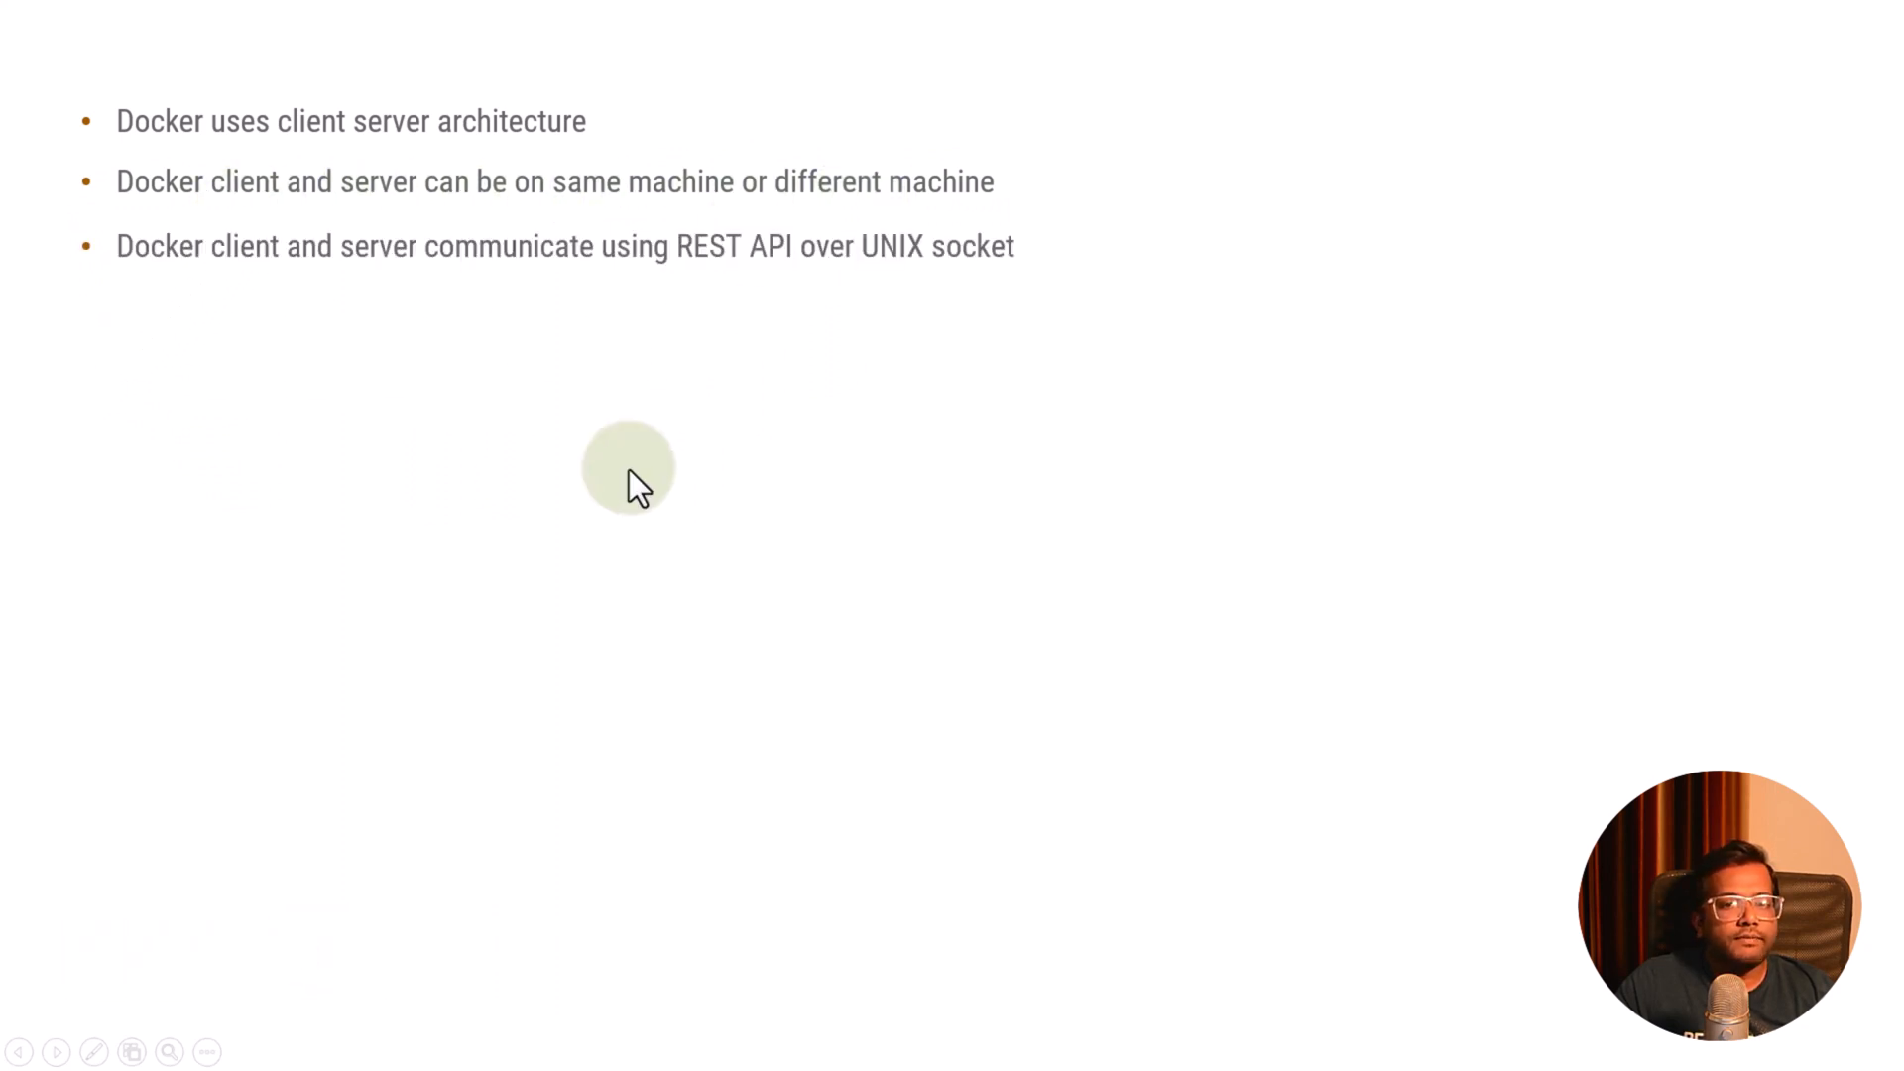
mouse_move(343, 264)
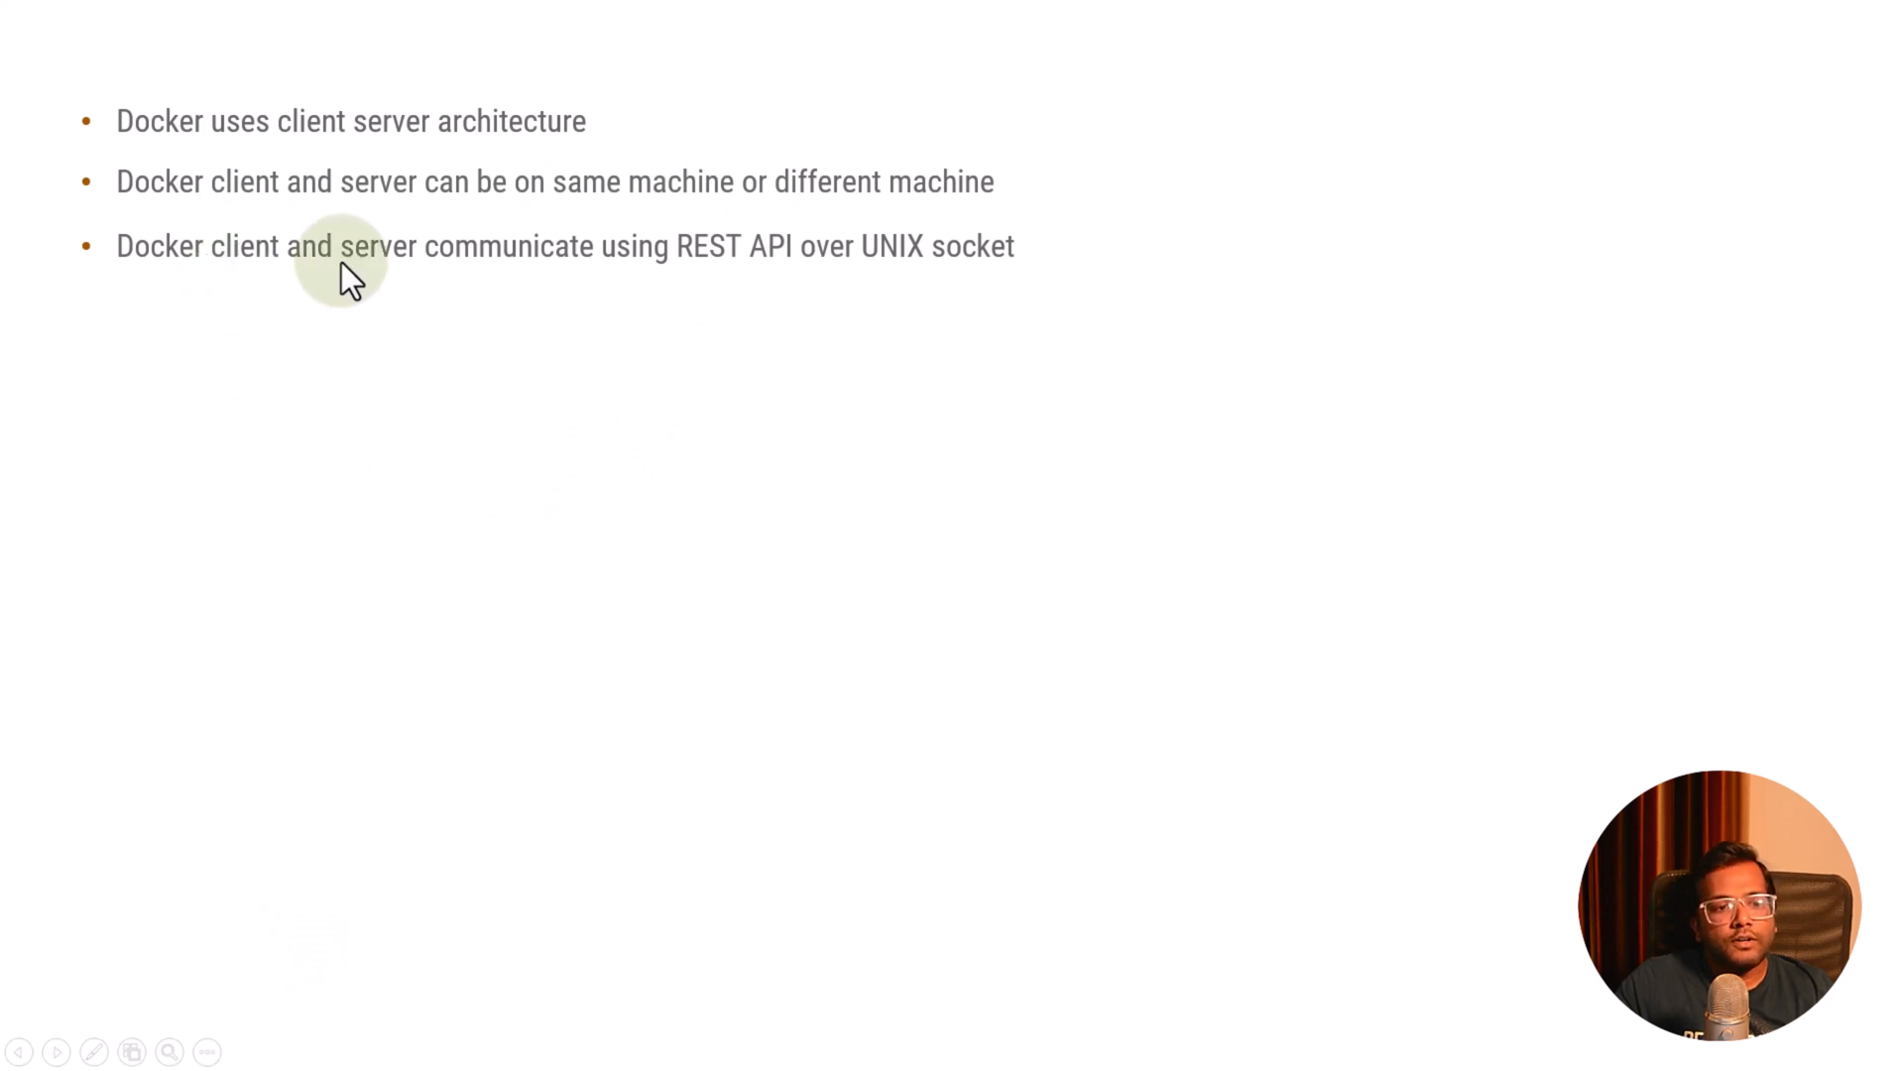
mouse_move(789, 261)
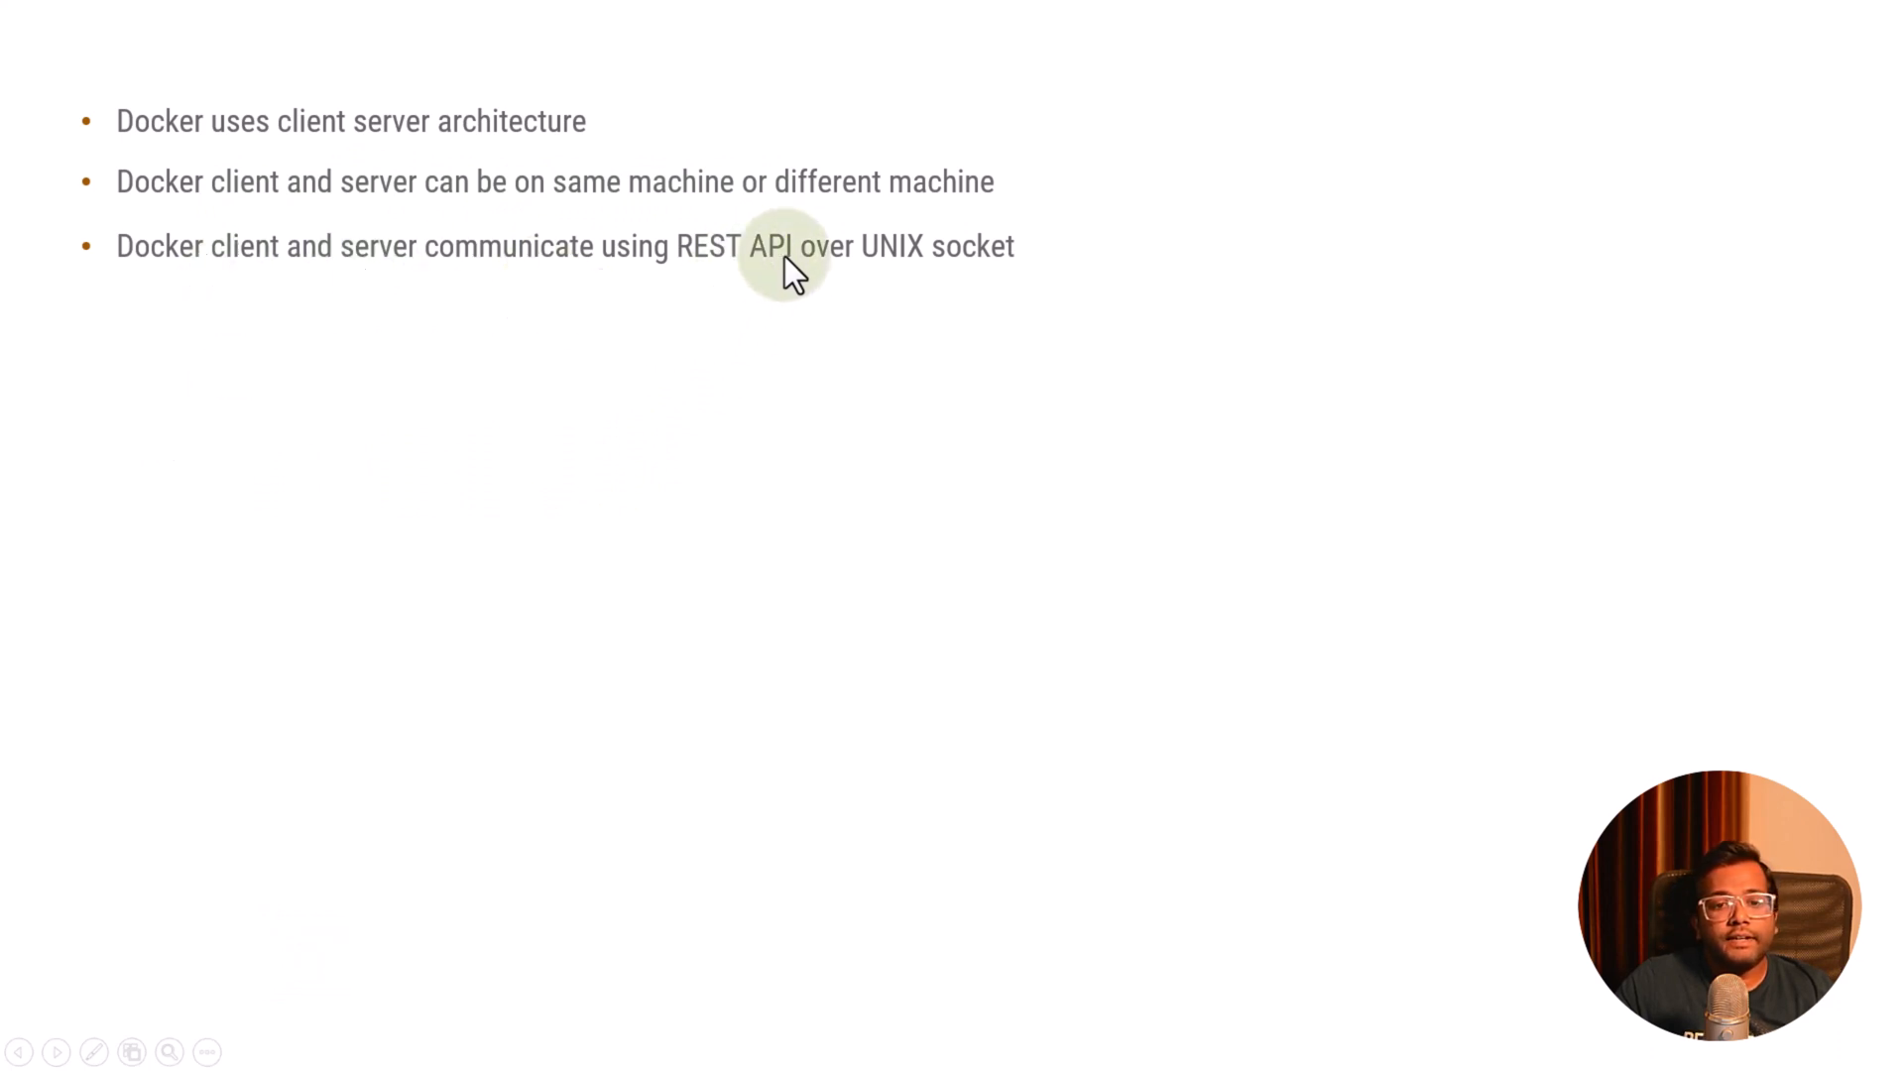
mouse_move(775, 224)
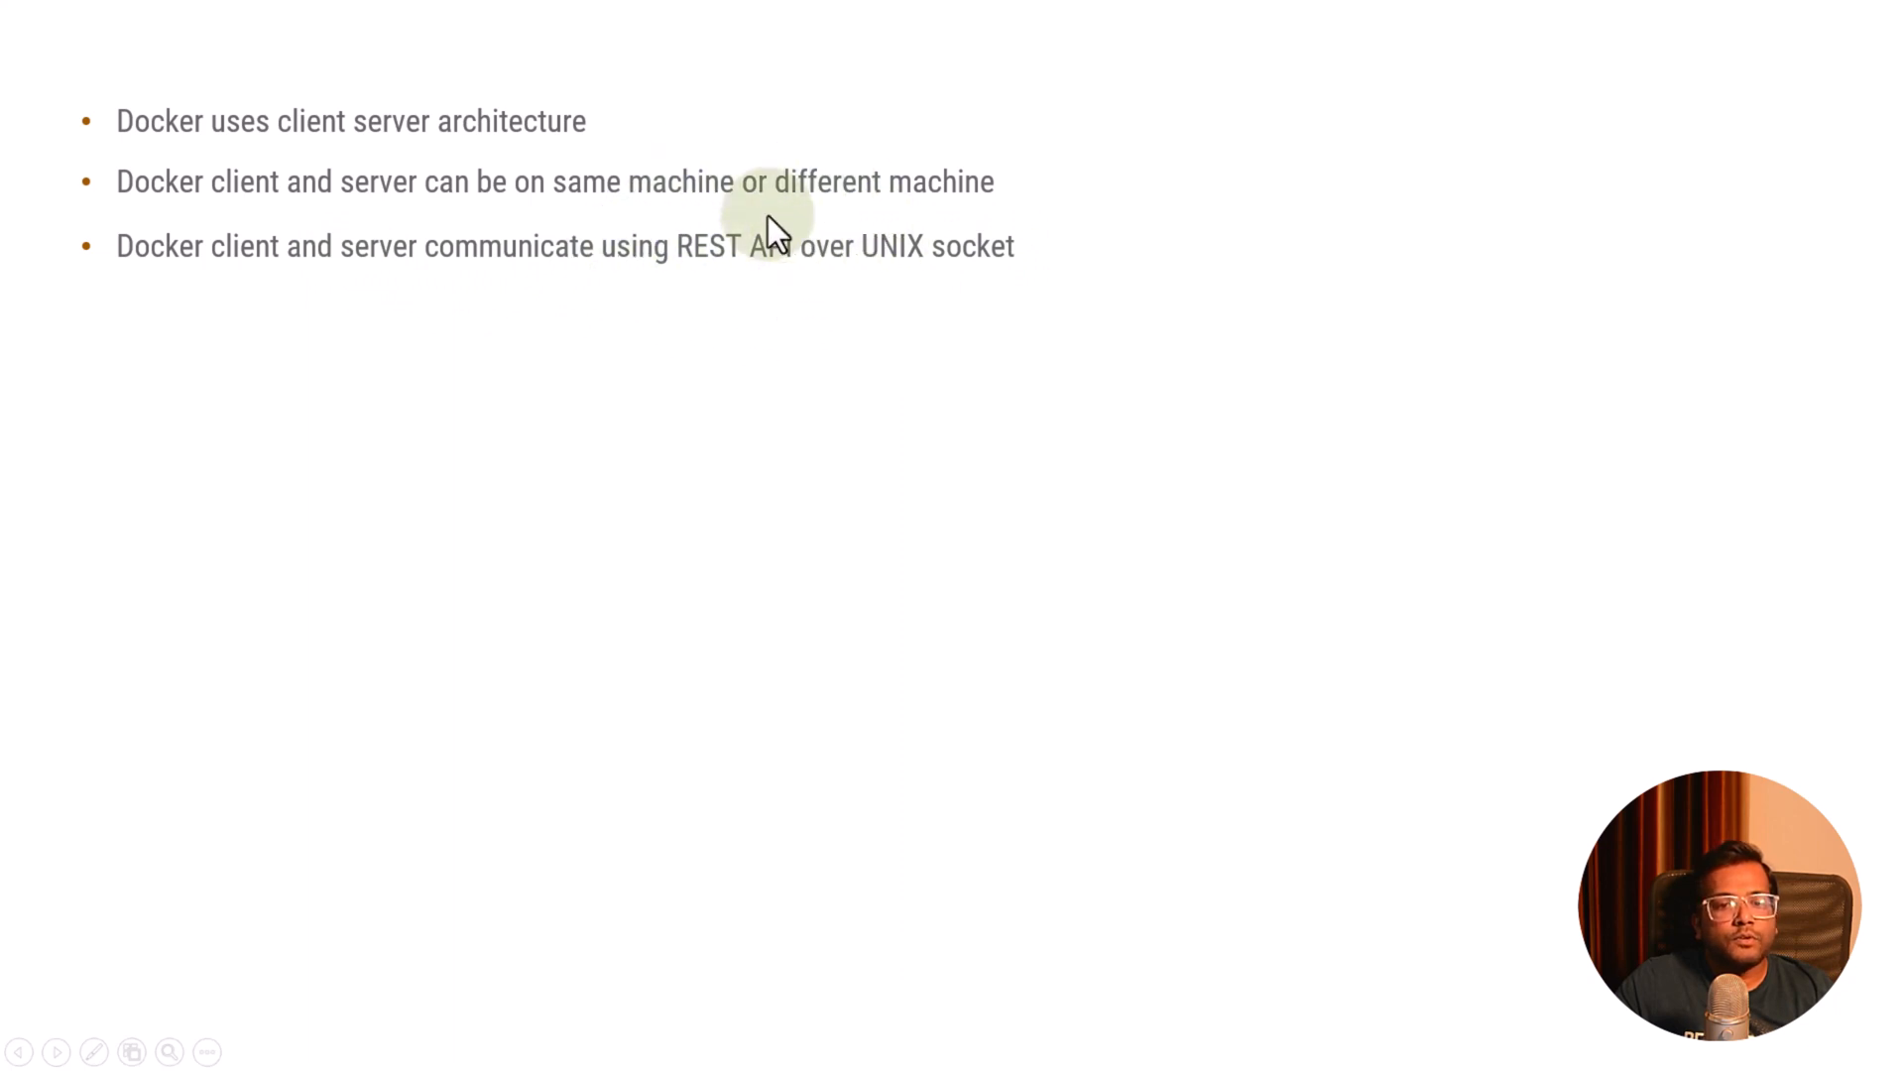
mouse_move(1031, 365)
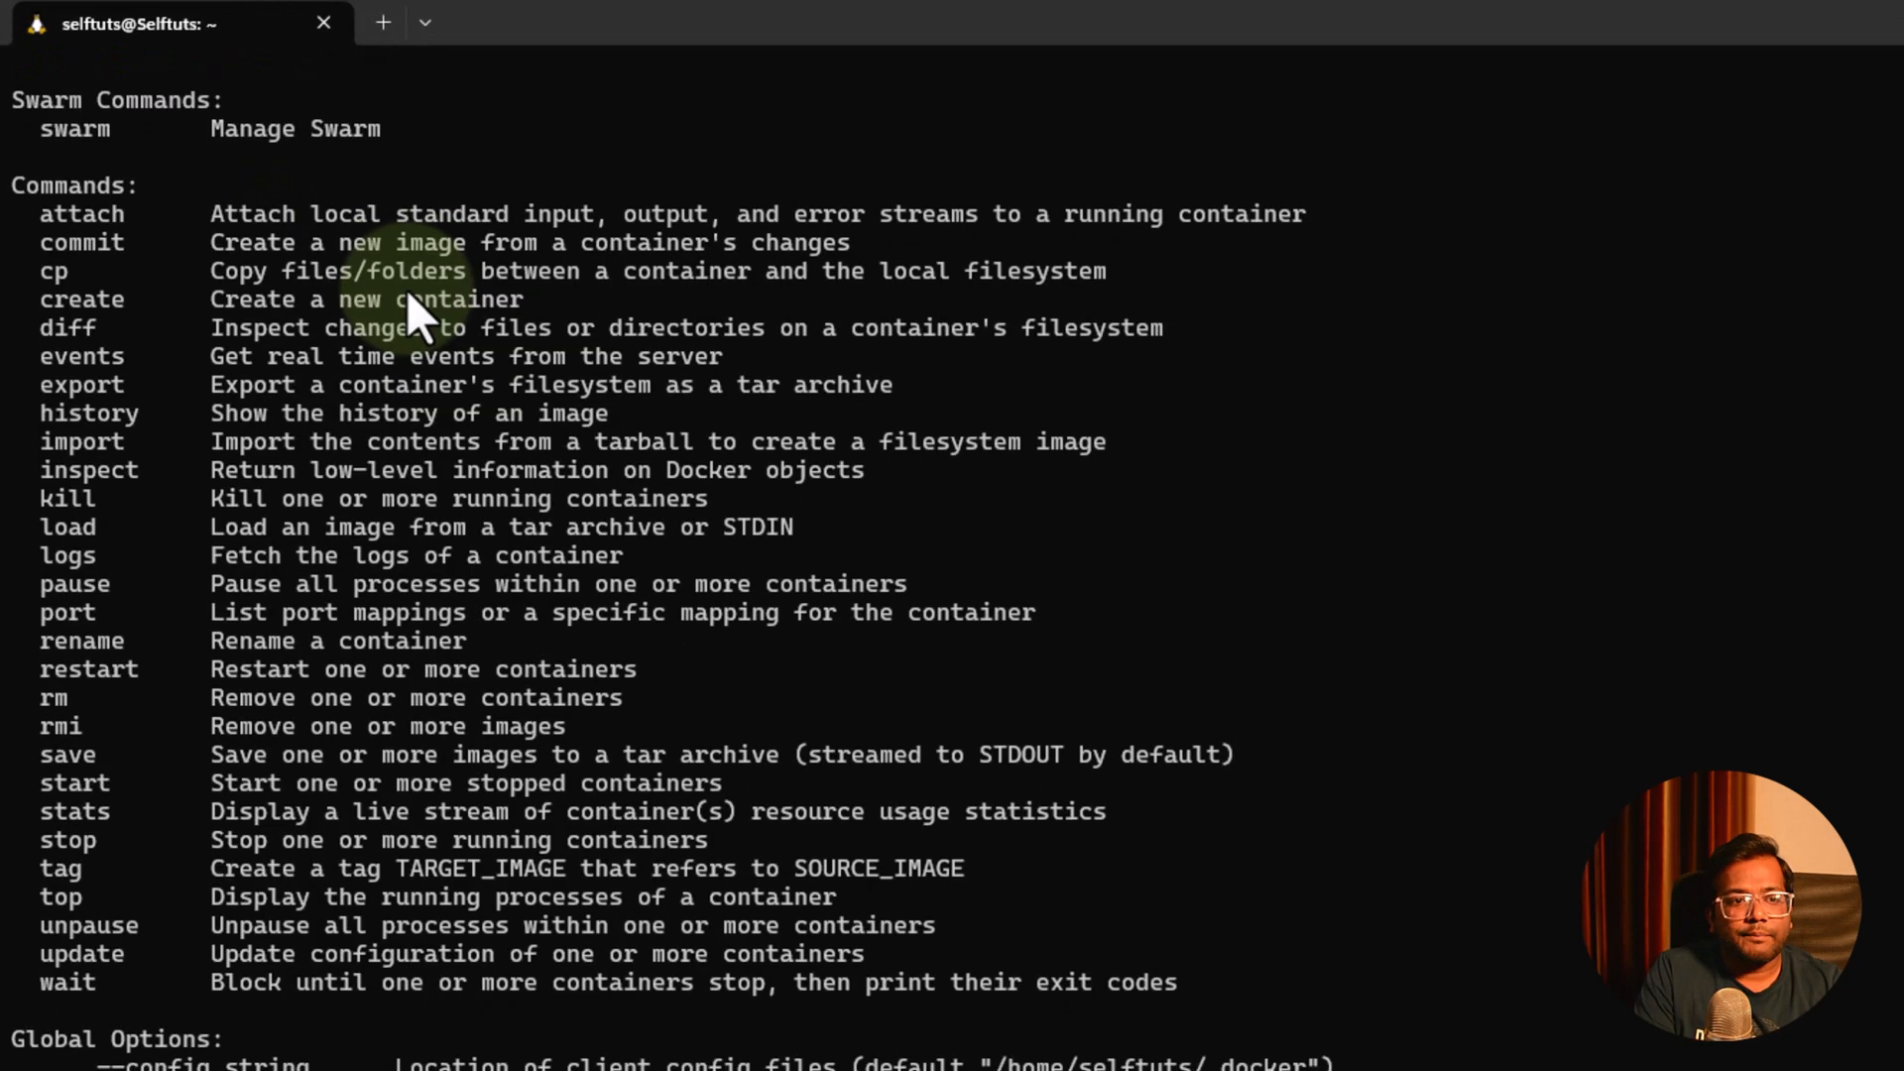
mouse_move(79, 200)
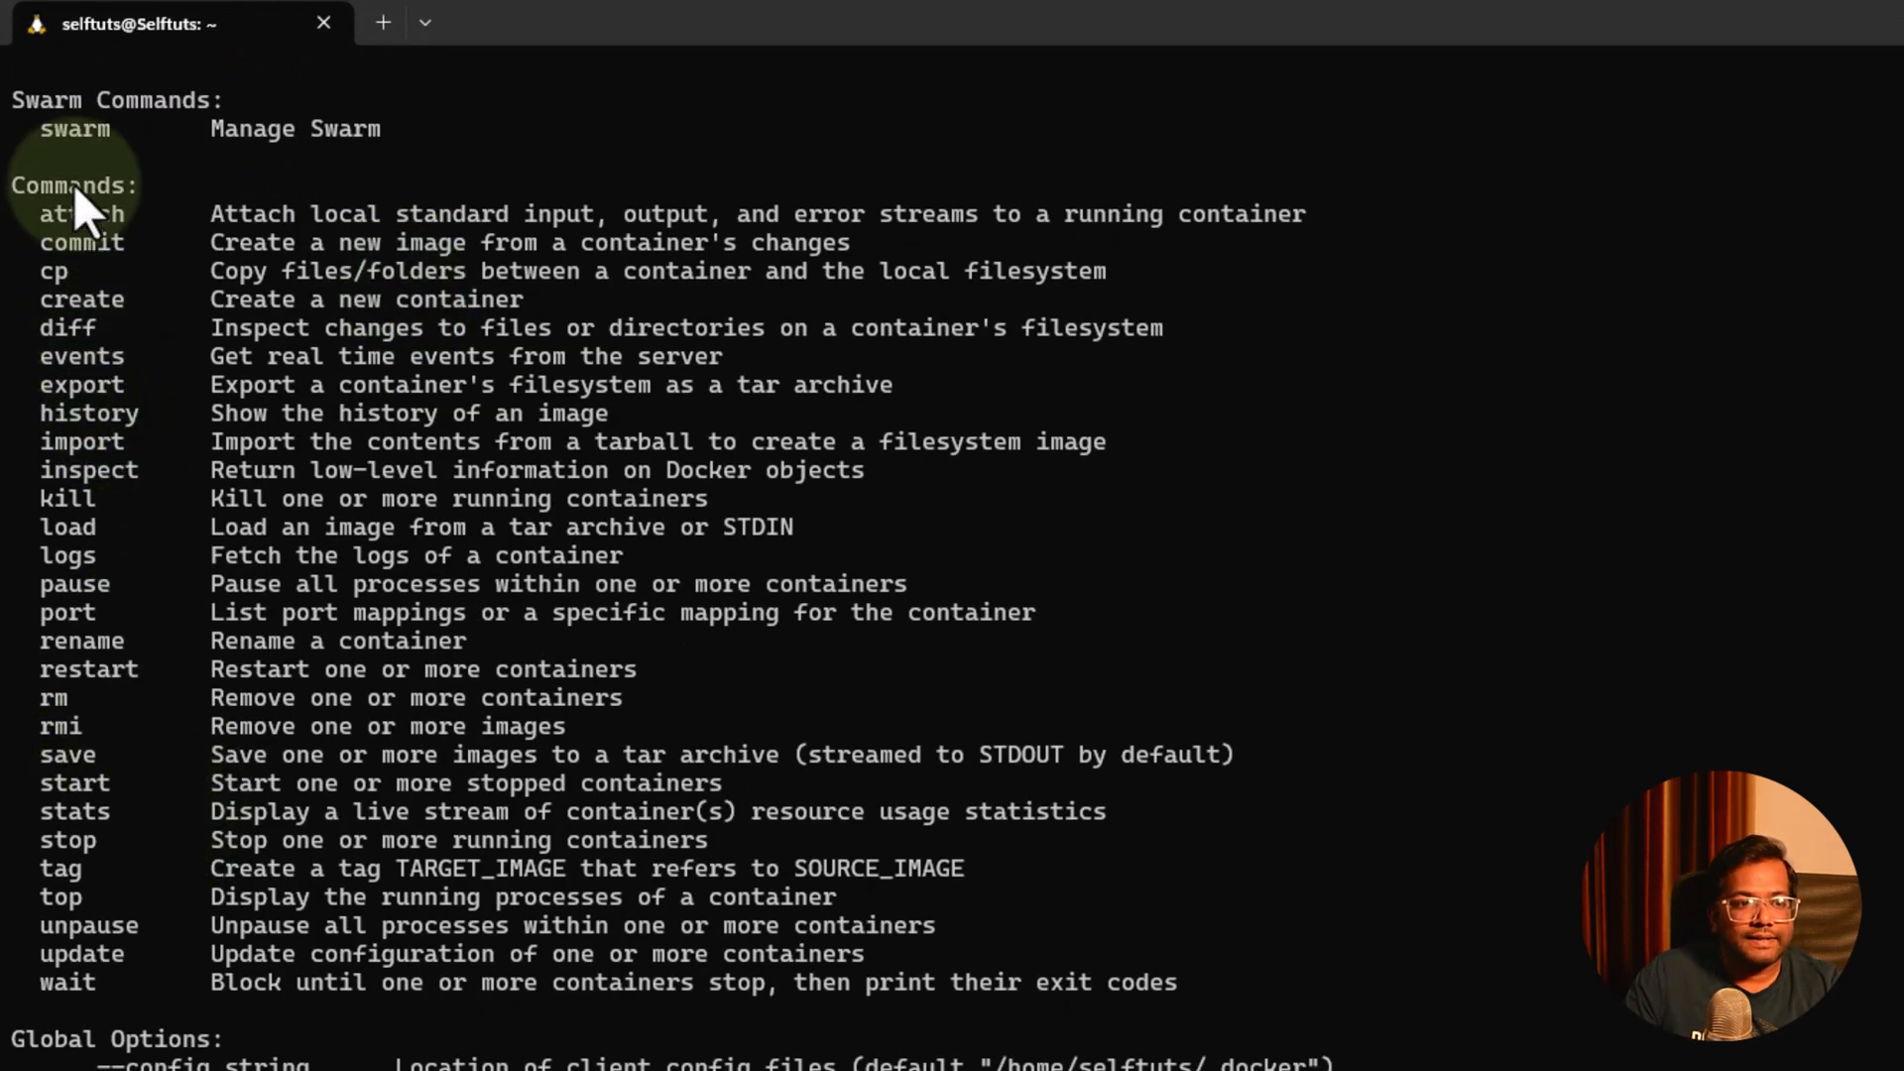
mouse_move(91, 304)
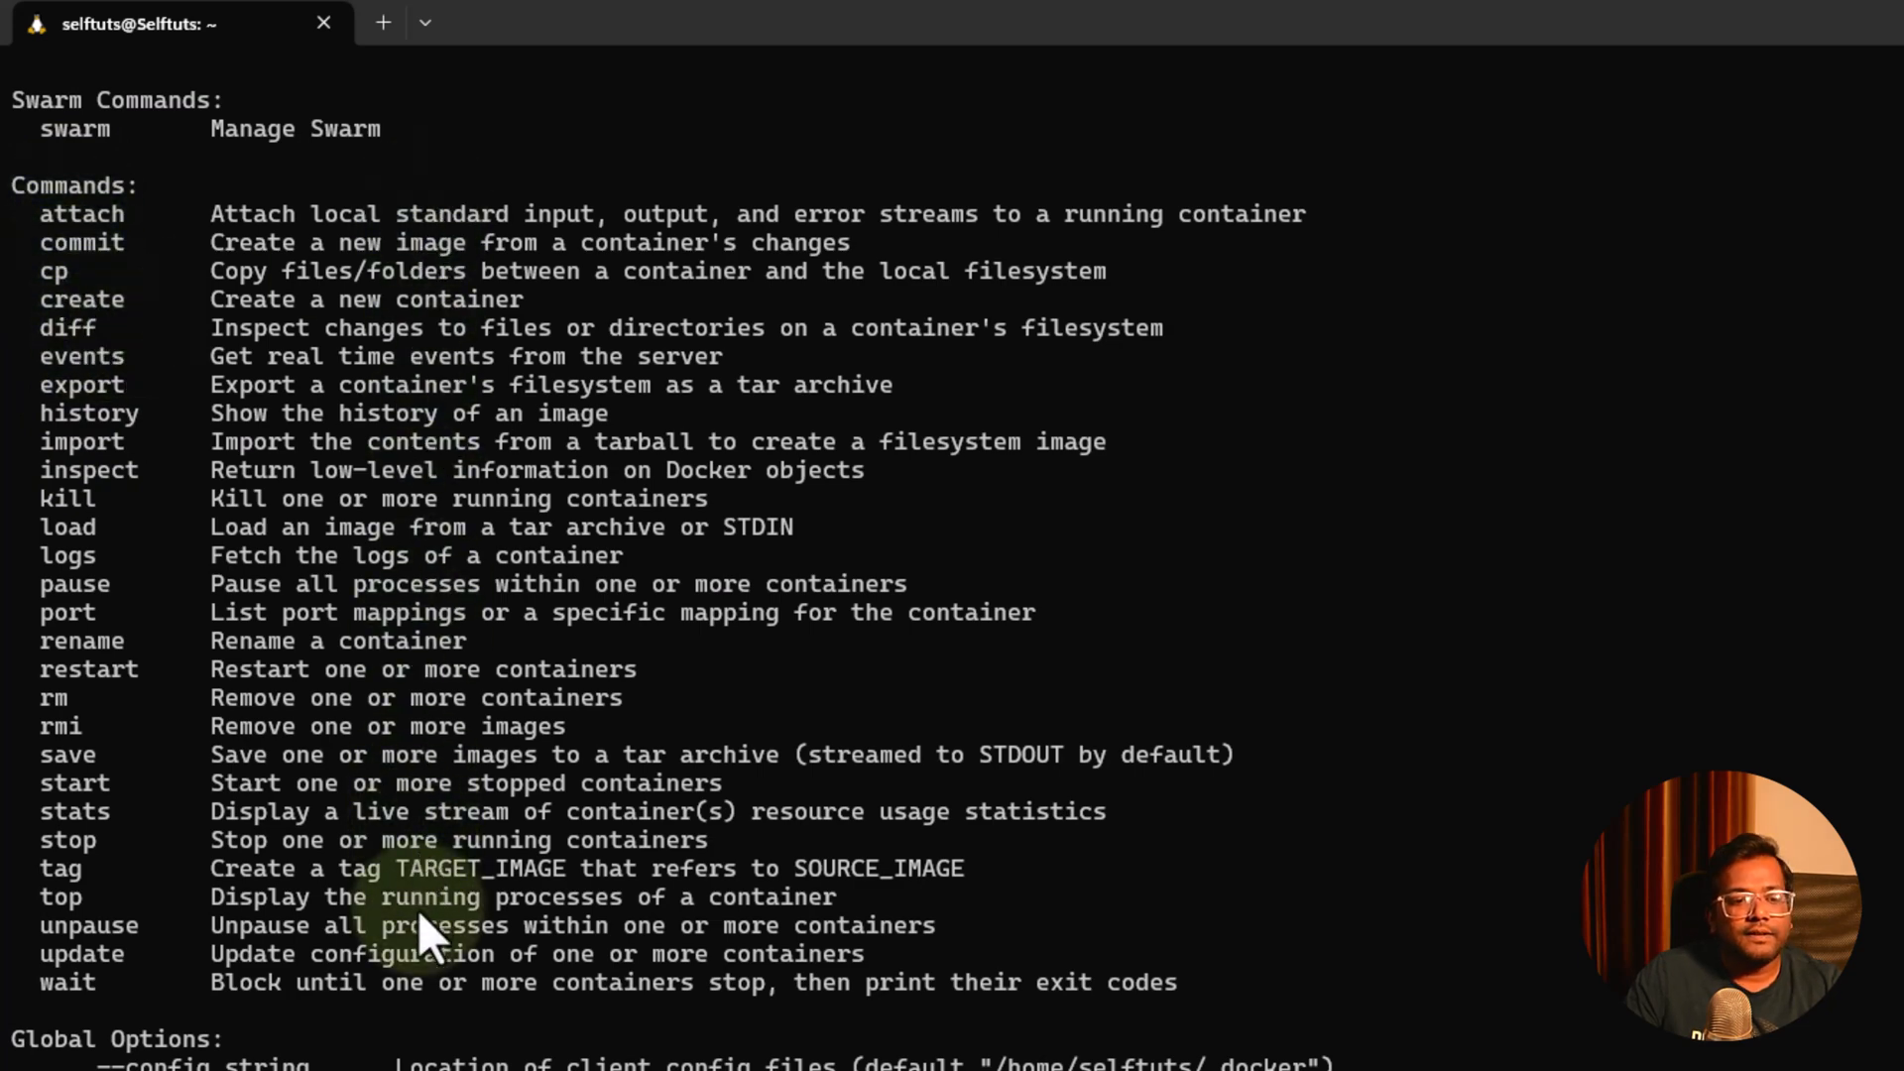
mouse_move(256, 218)
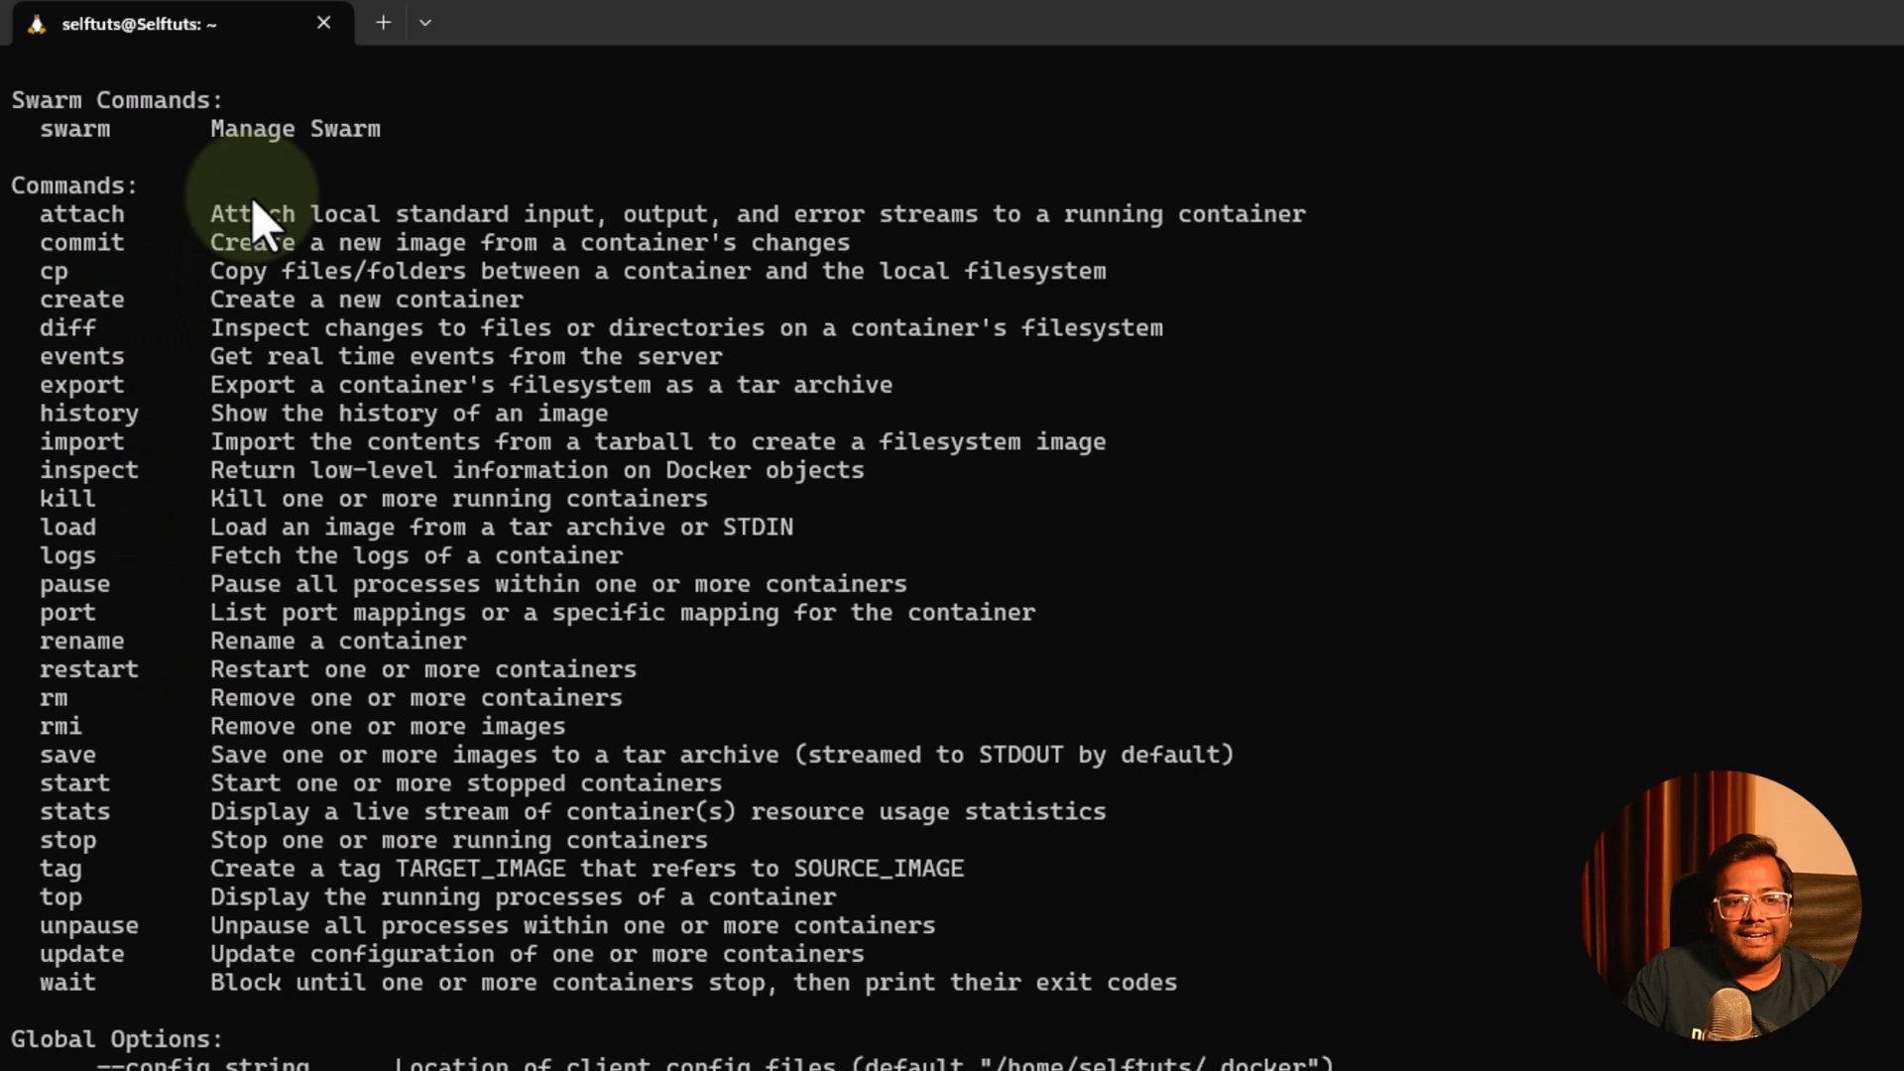
mouse_move(618, 383)
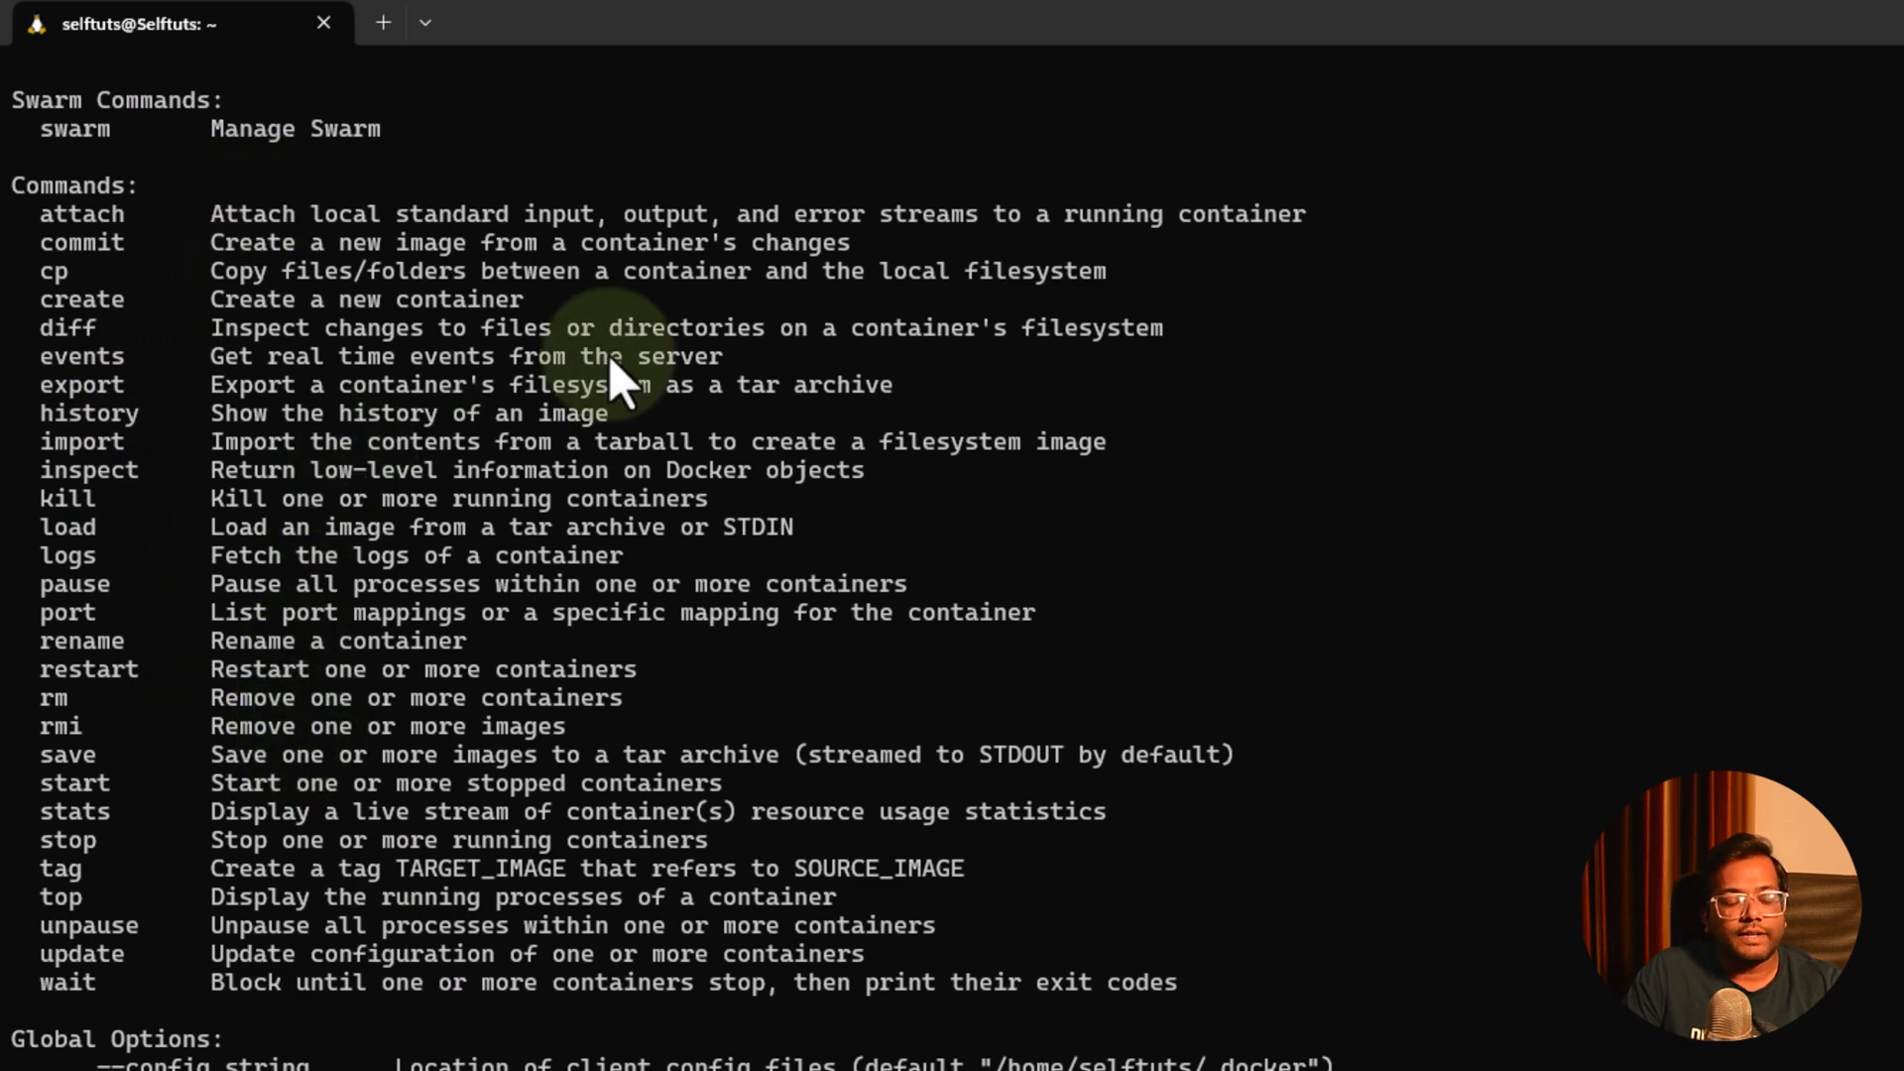
mouse_move(255, 412)
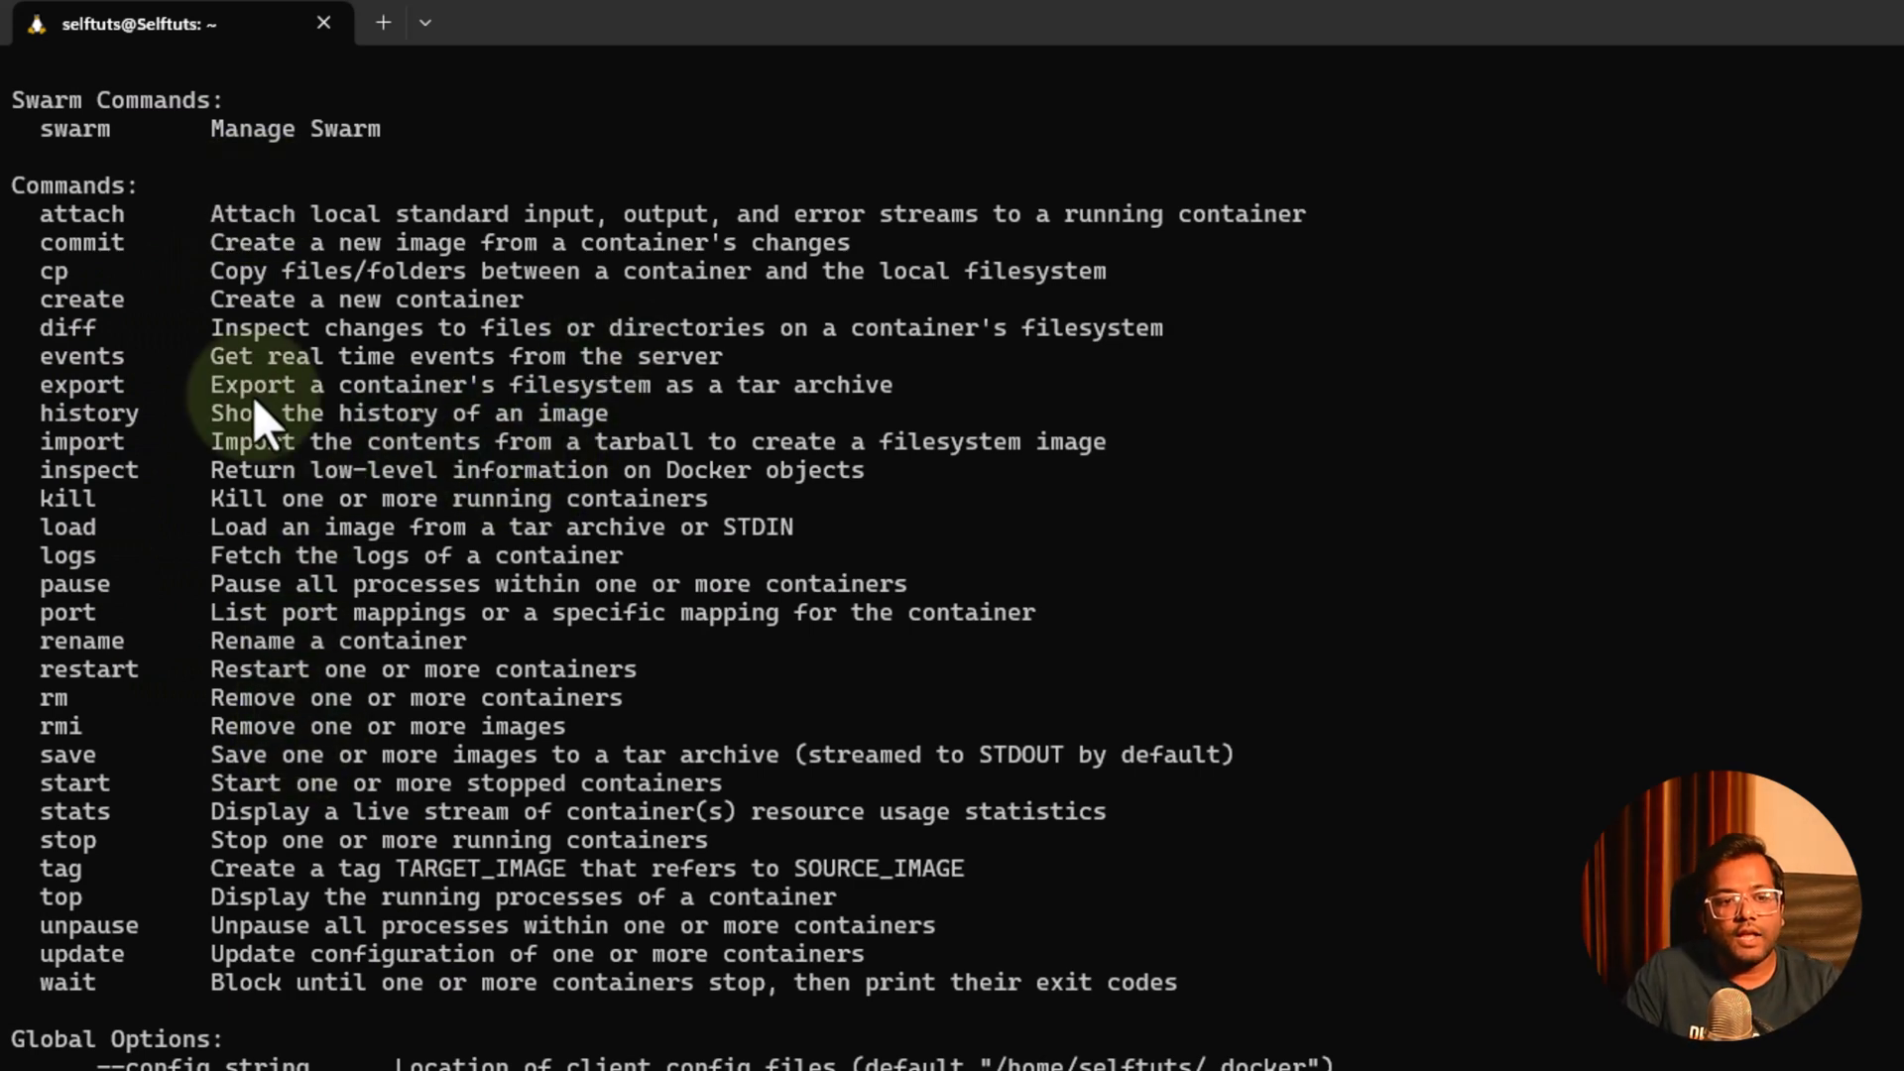
mouse_move(1014, 456)
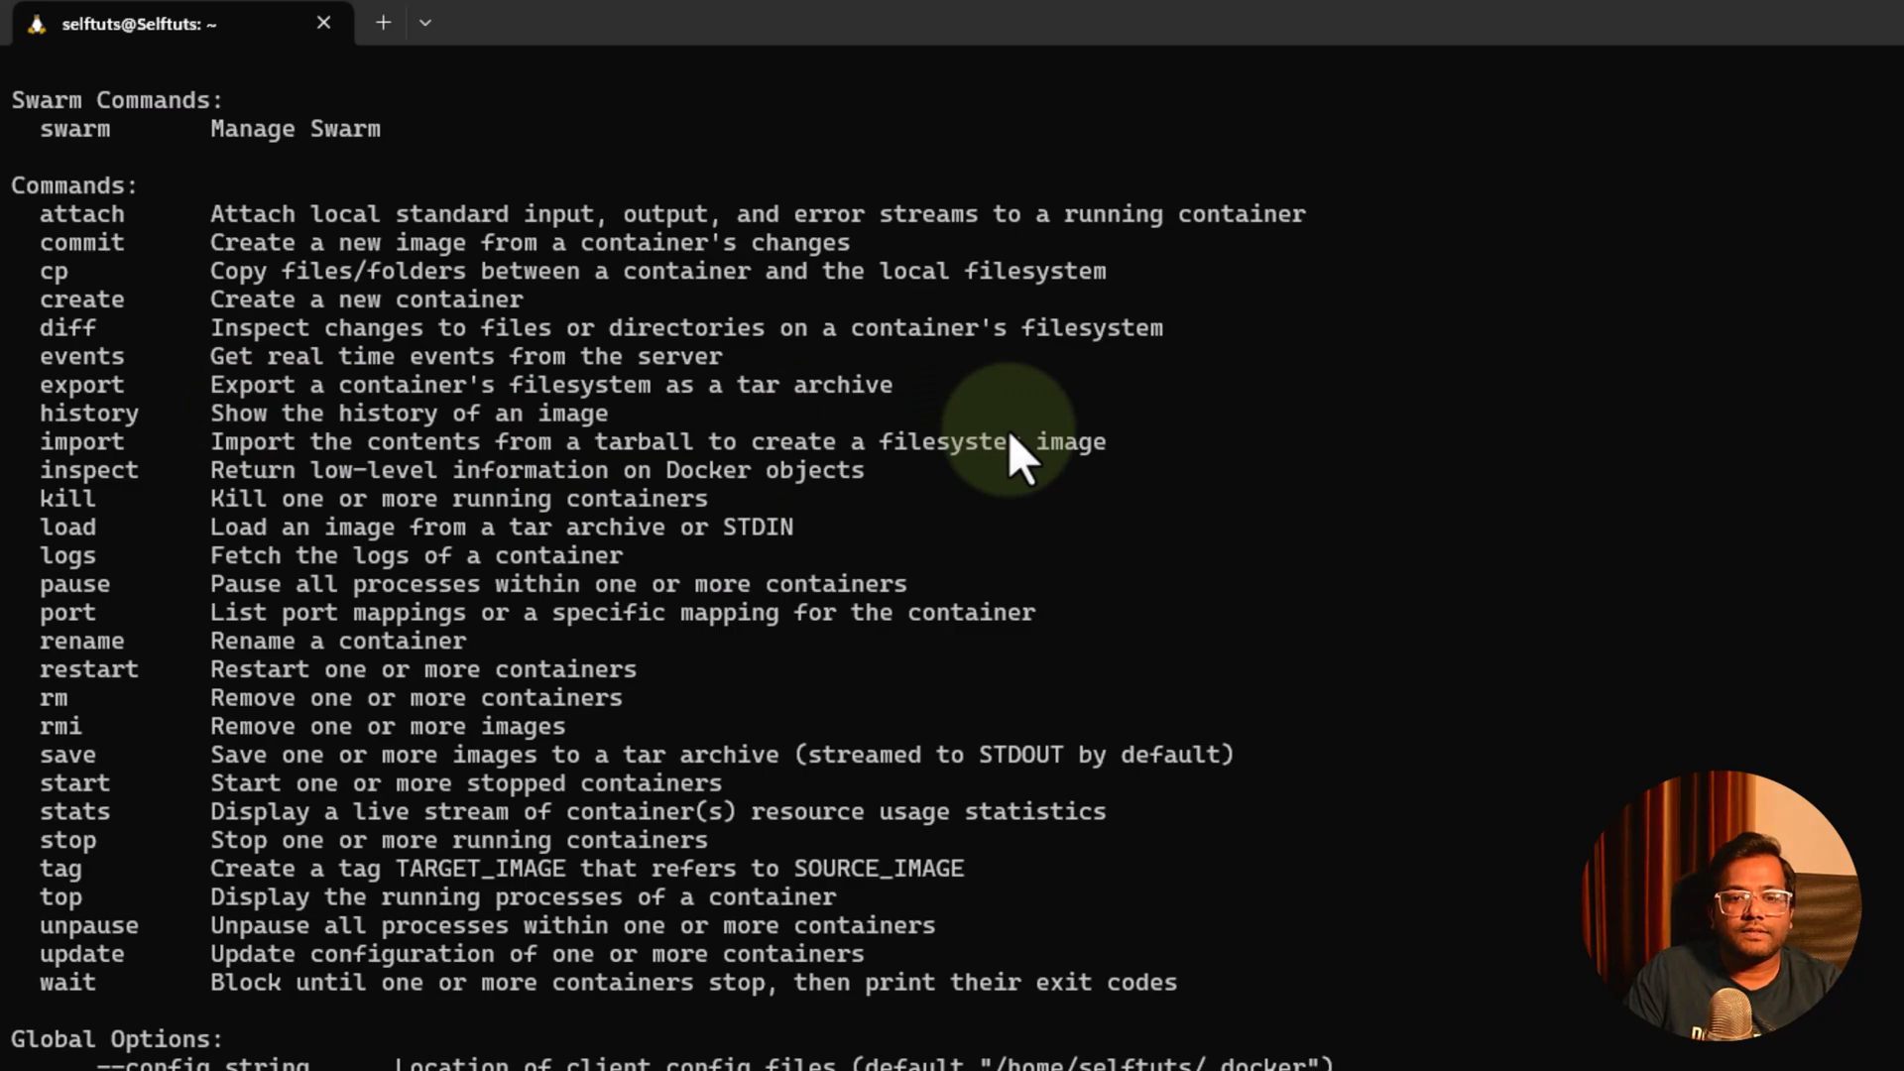